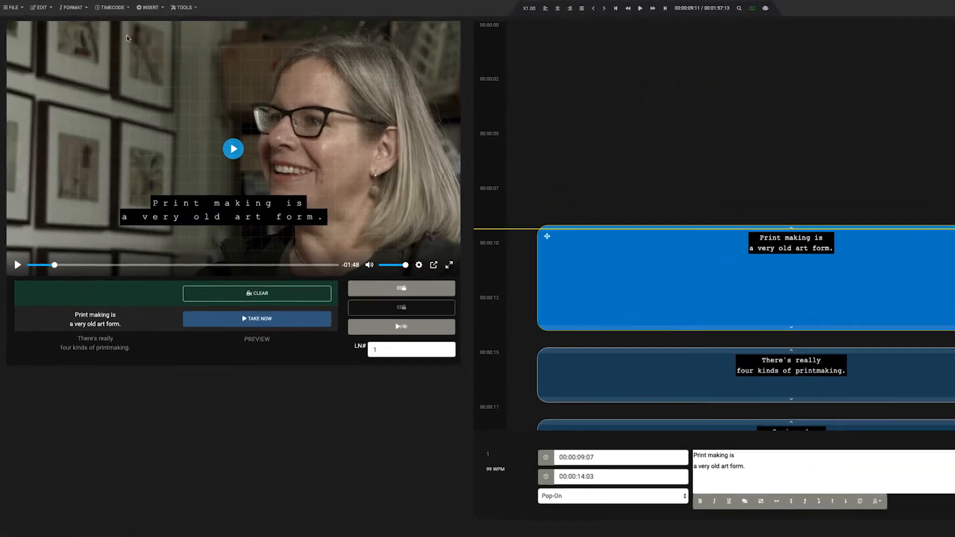
Step: Open the Export Captions dialog from File > Export > Caption File
left_click(12, 8)
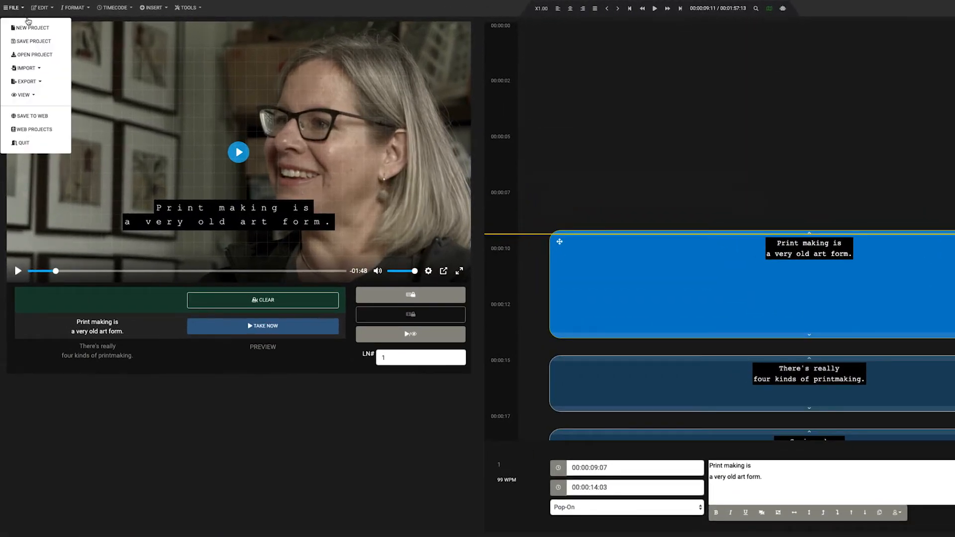
left_click(26, 81)
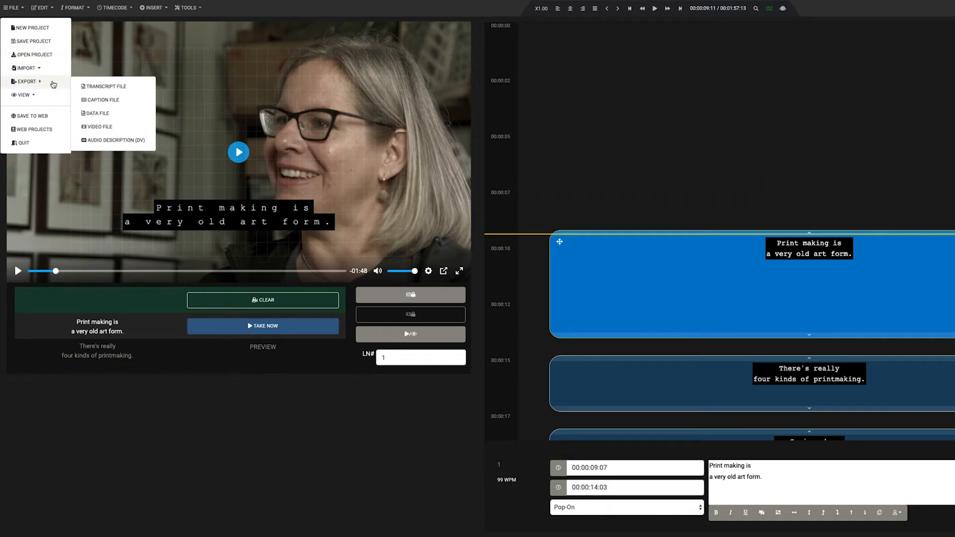
left_click(102, 100)
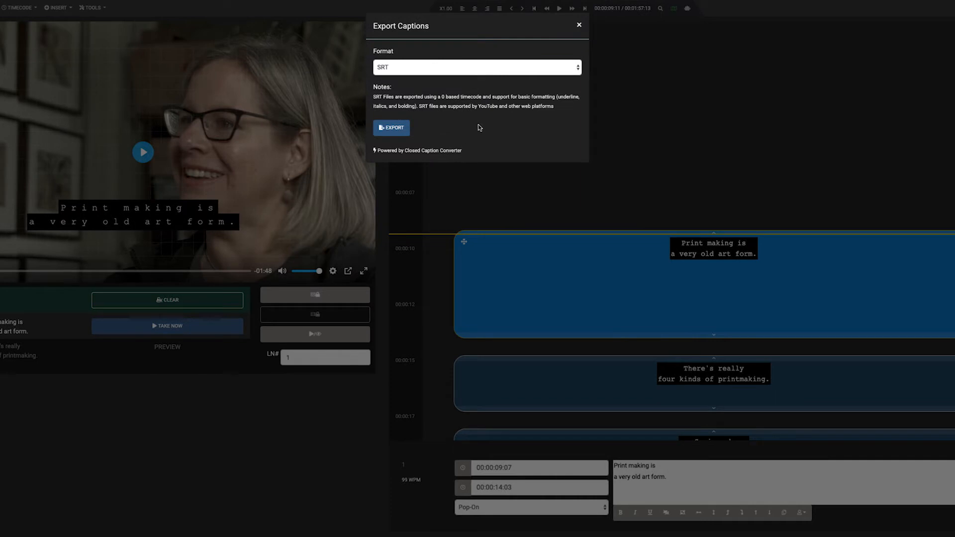
Step: Export the captions in SRT format
left_click(477, 67)
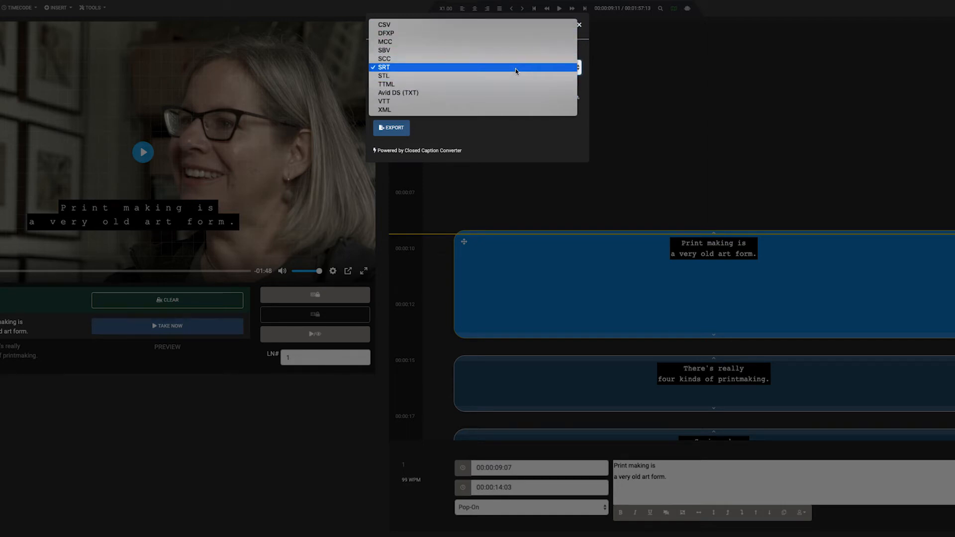
left_click(383, 67)
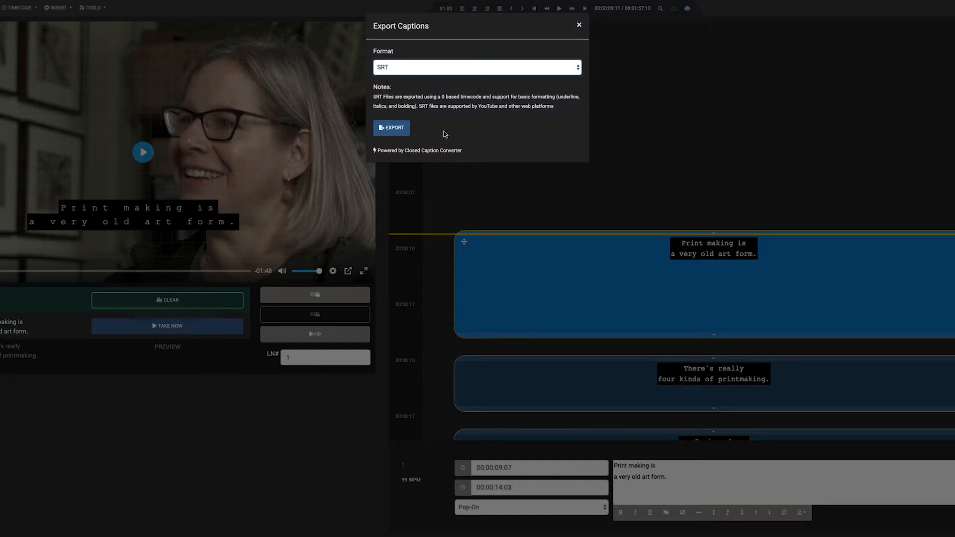
left_click(391, 128)
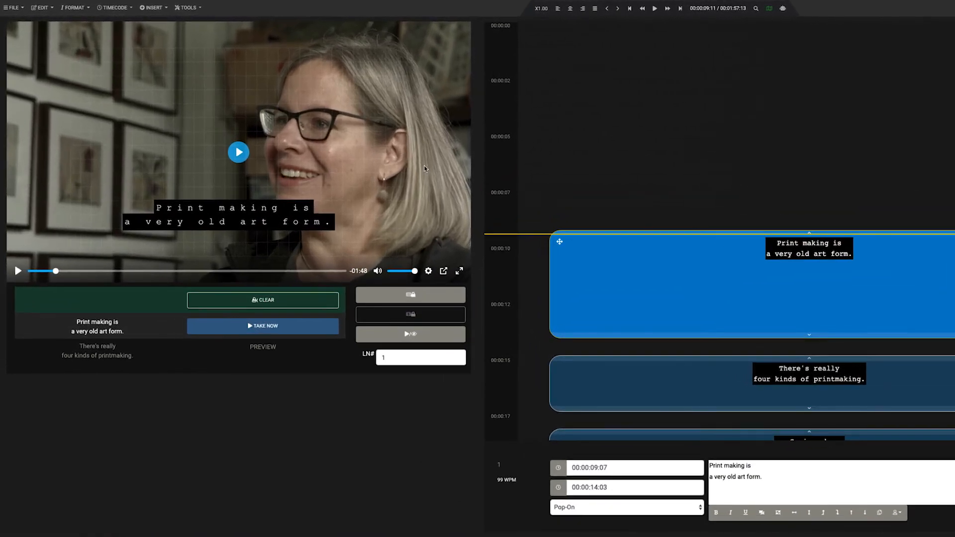
Step: Open video export, name the output 'Printing Video Final', and show the preset list
left_click(12, 7)
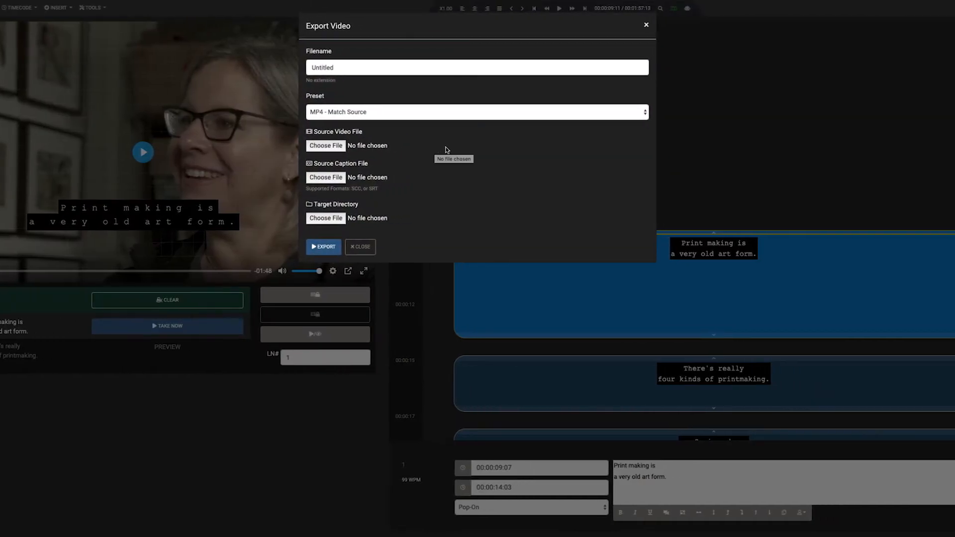
left_click(477, 67)
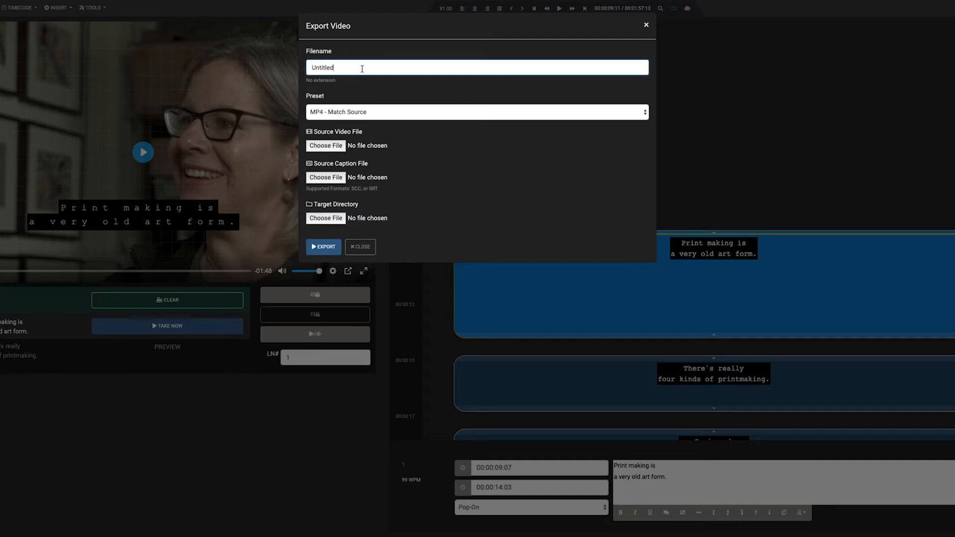
type("Print")
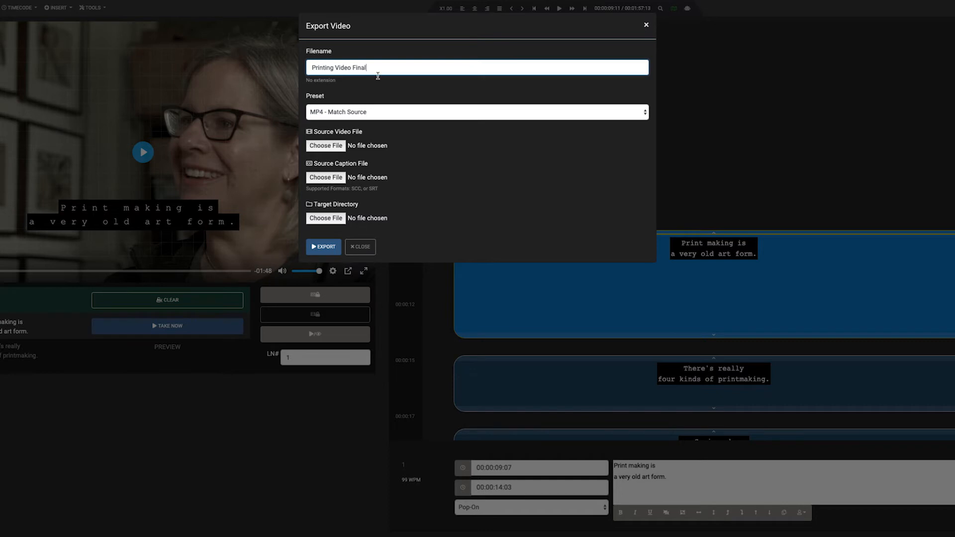
left_click(476, 112)
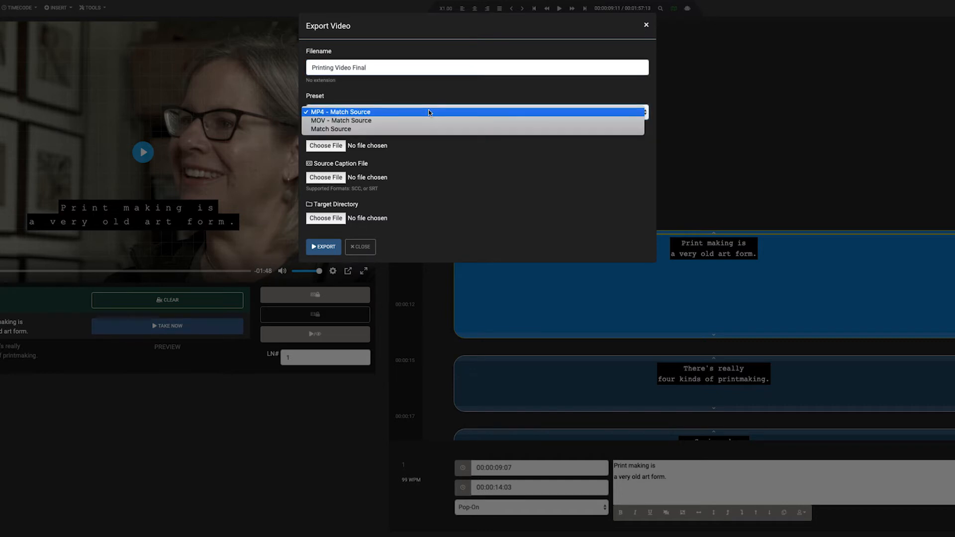
mouse_move(426, 129)
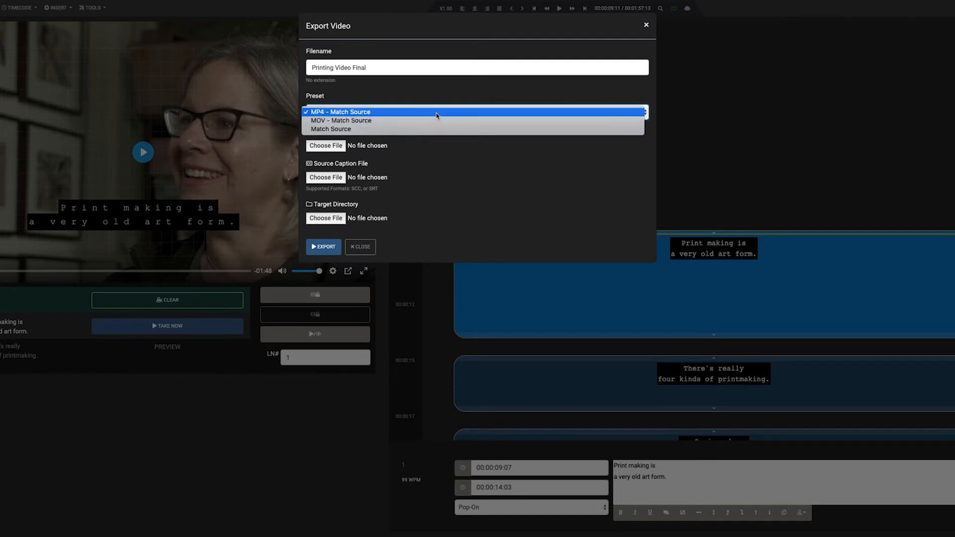
Step: Keep the MP4 - Match Source preset and set Printing.mp4 as source video
left_click(339, 112)
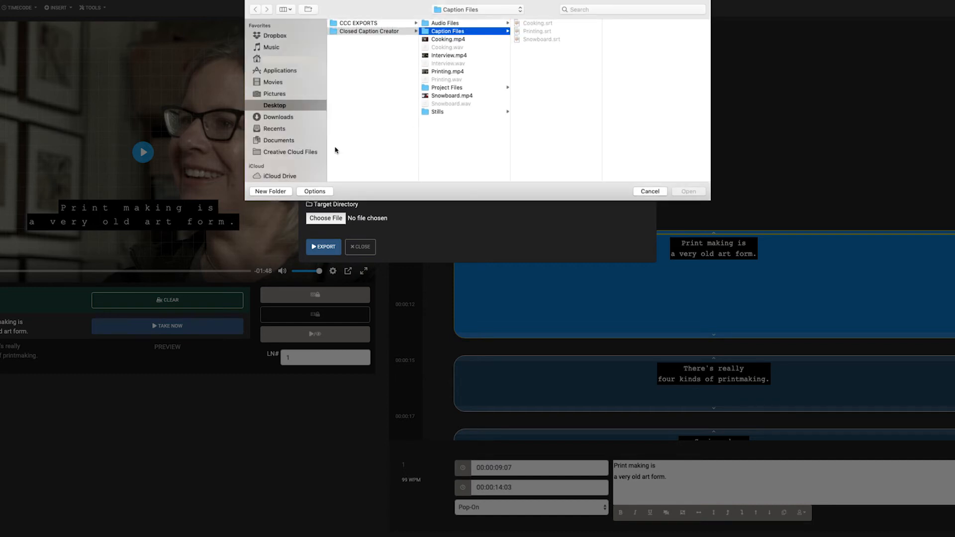
mouse_move(500, 68)
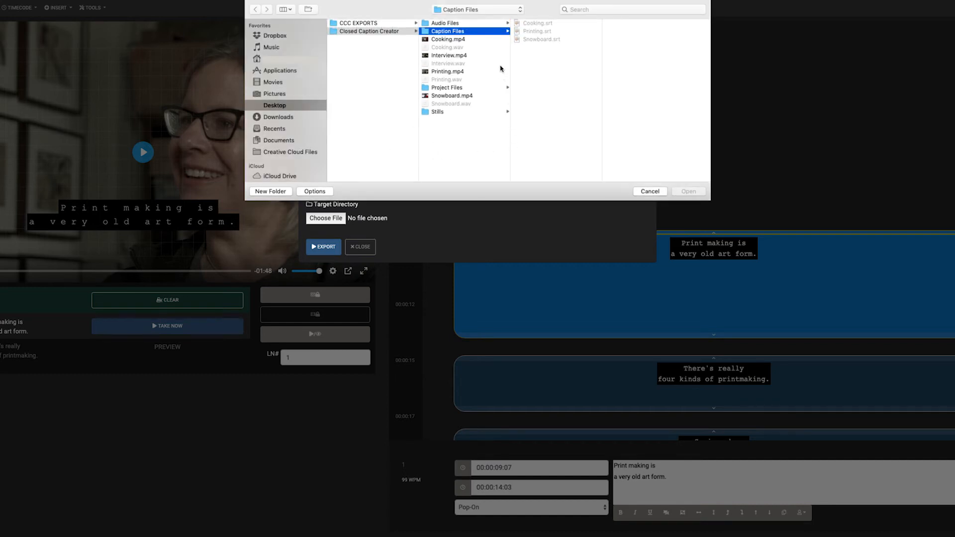
left_click(448, 71)
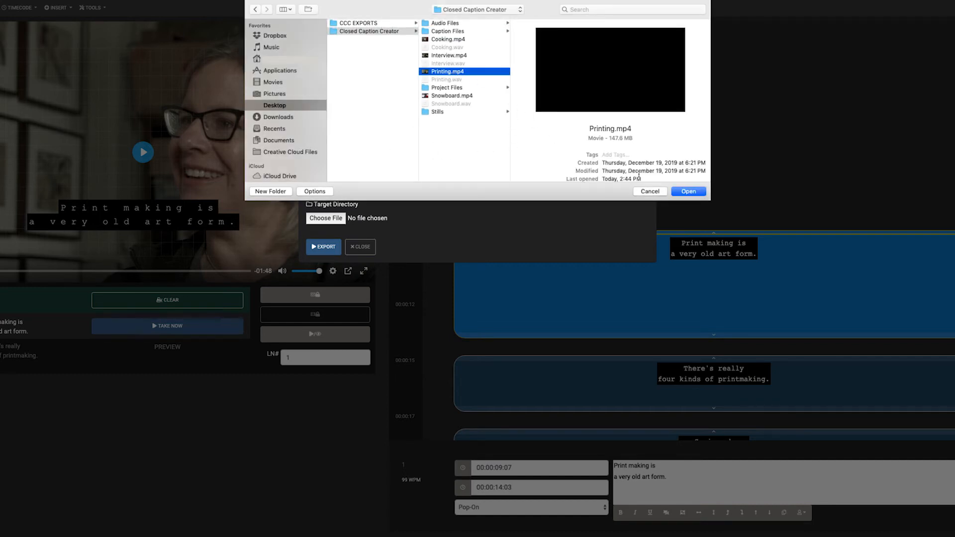
left_click(687, 191)
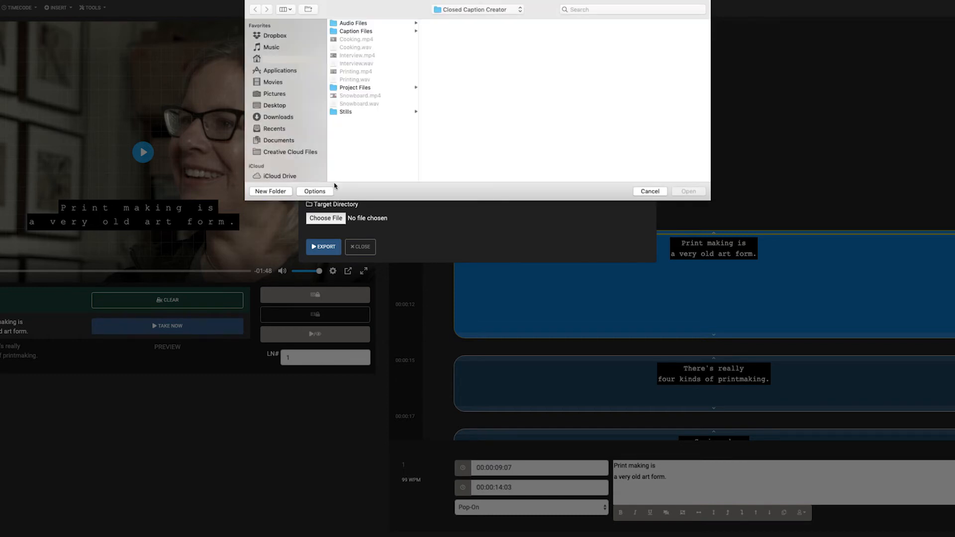
Step: Set PRINTING.srt from Project Files as the source caption file
left_click(354, 87)
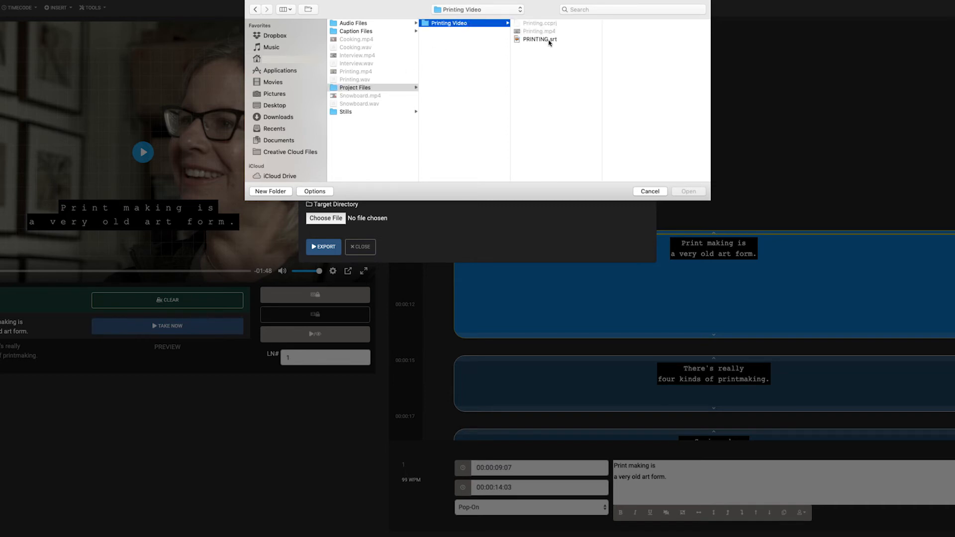
left_click(539, 38)
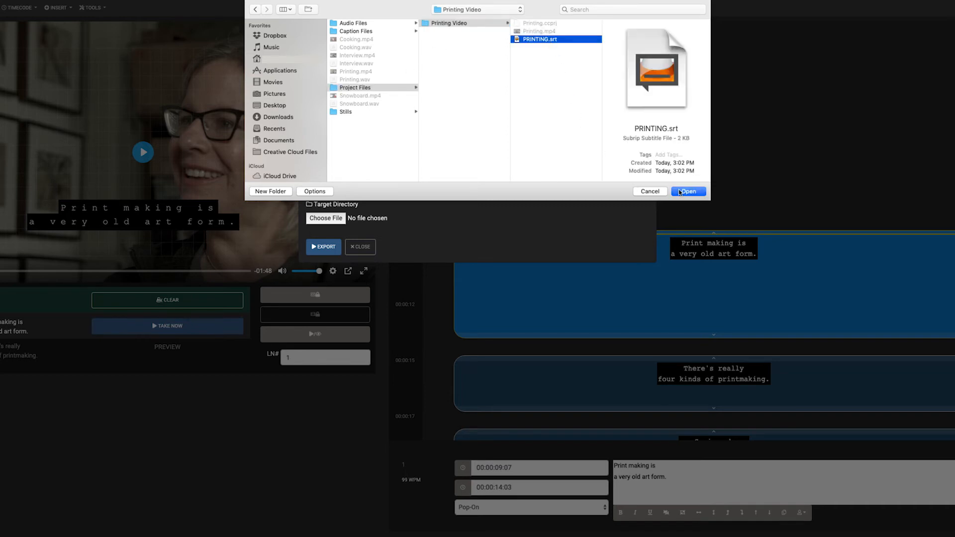
left_click(687, 191)
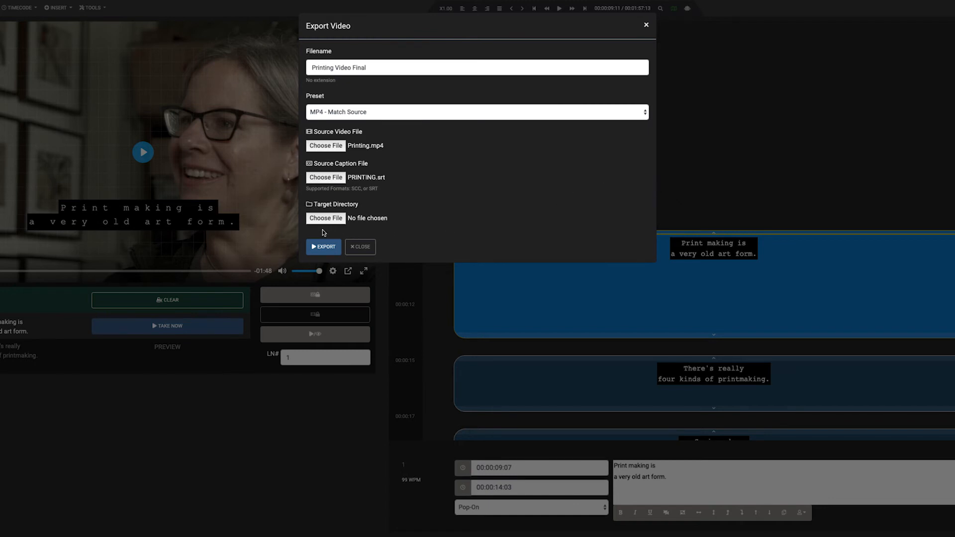
Step: Target the Printing Video folder and start rendering the captioned MP4
left_click(325, 217)
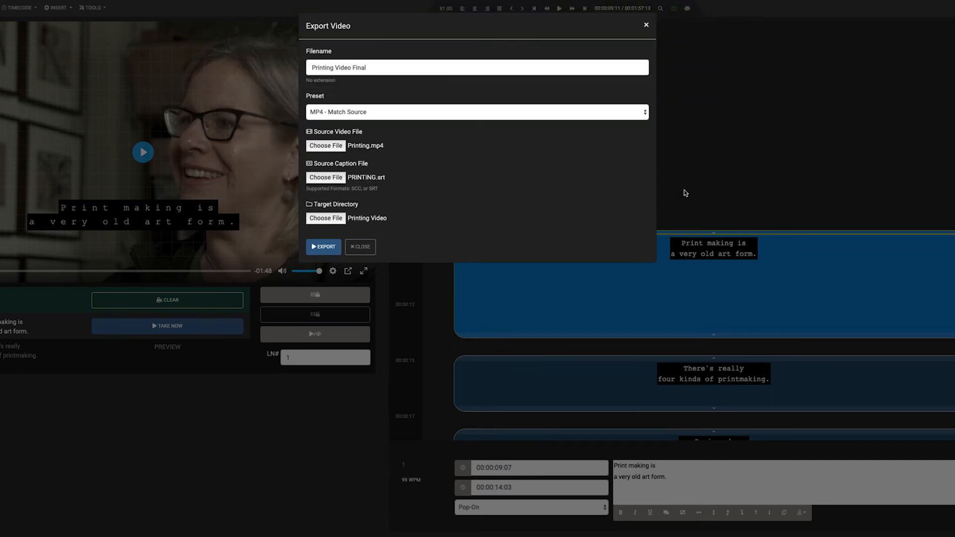
mouse_move(342, 228)
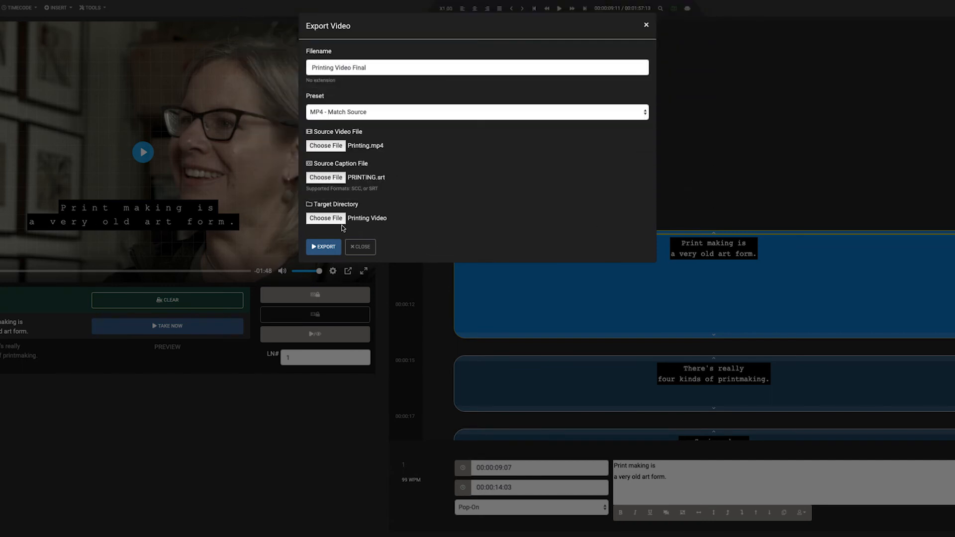
left_click(323, 247)
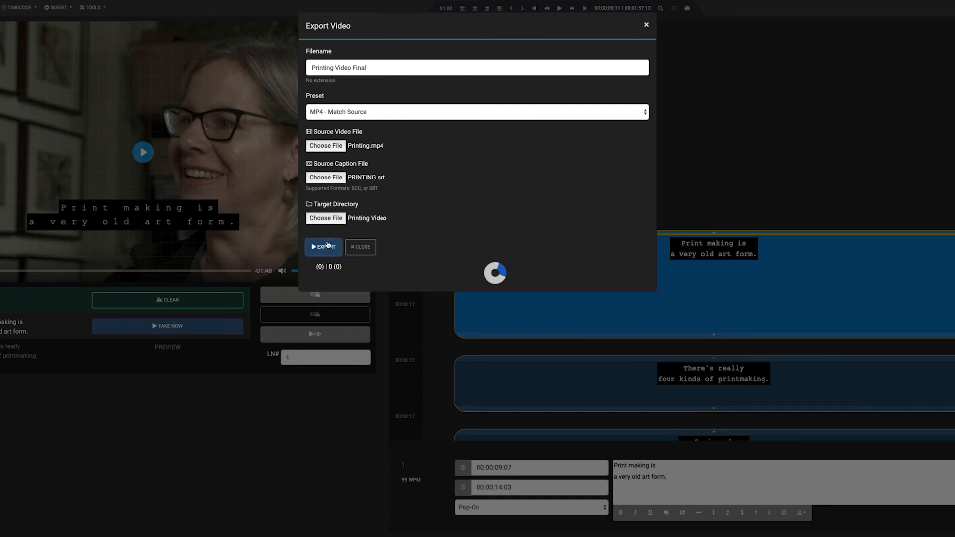
left_click(323, 247)
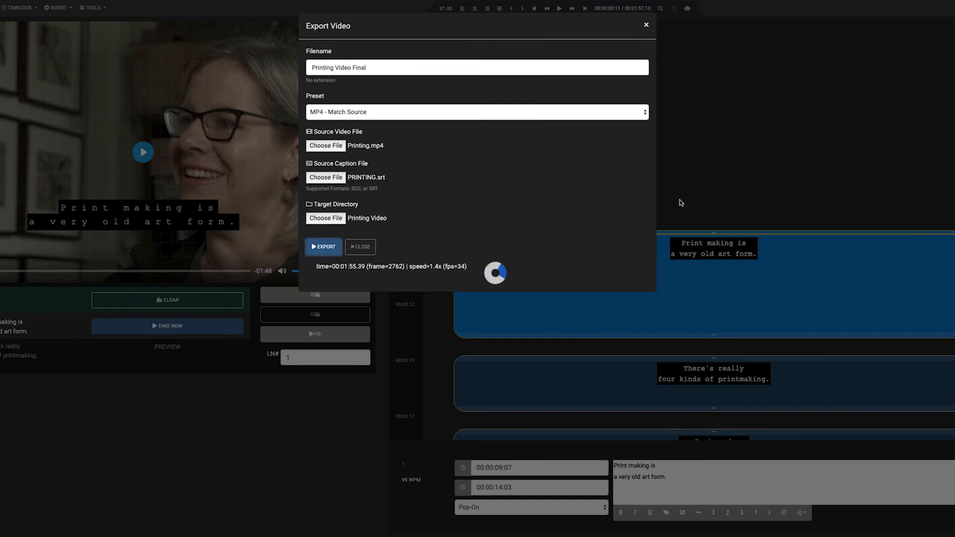